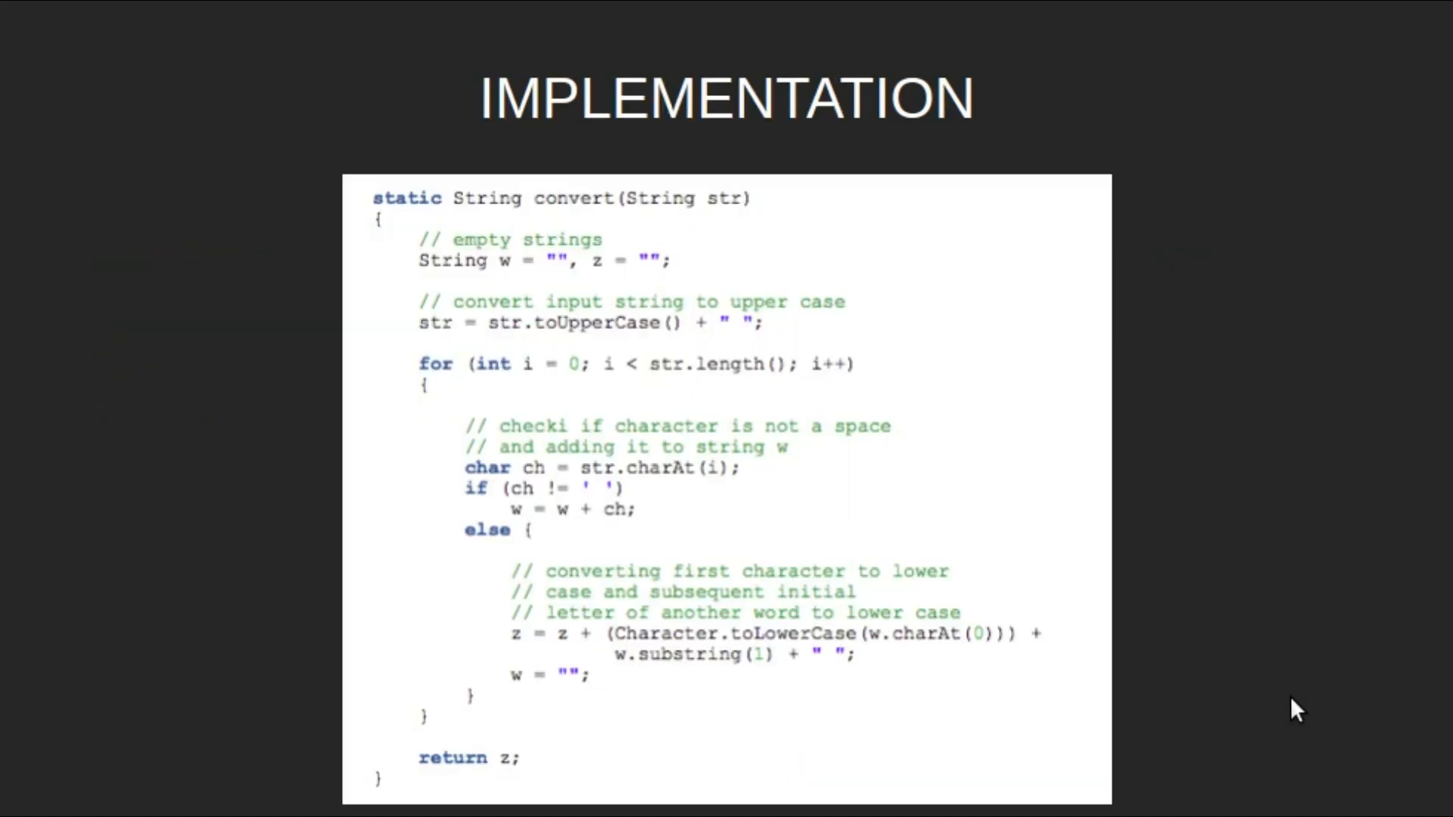
Step: Advance the animation to reveal 'Time complexity: O(n)' beside the C++ convert code
key(Right)
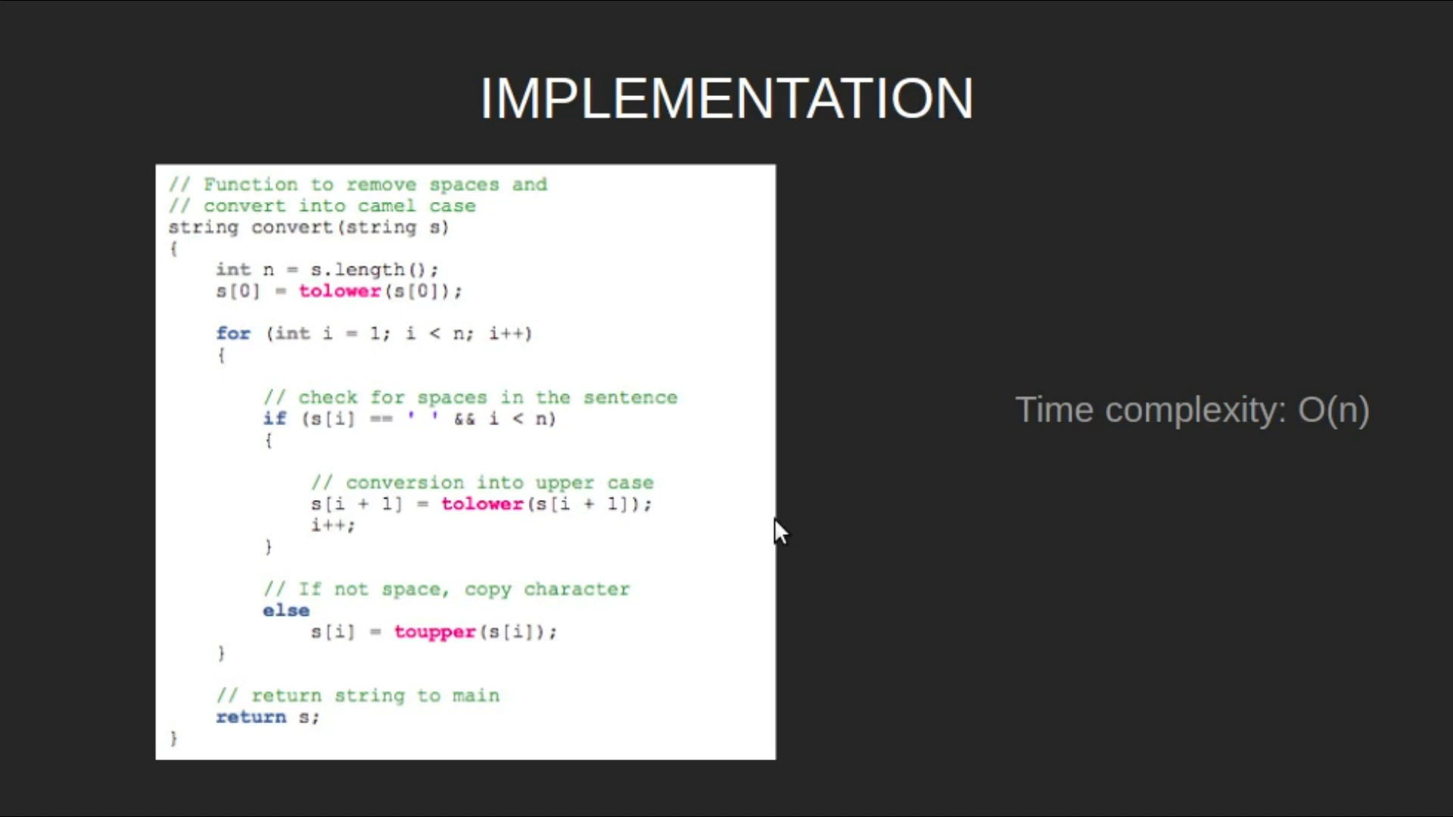